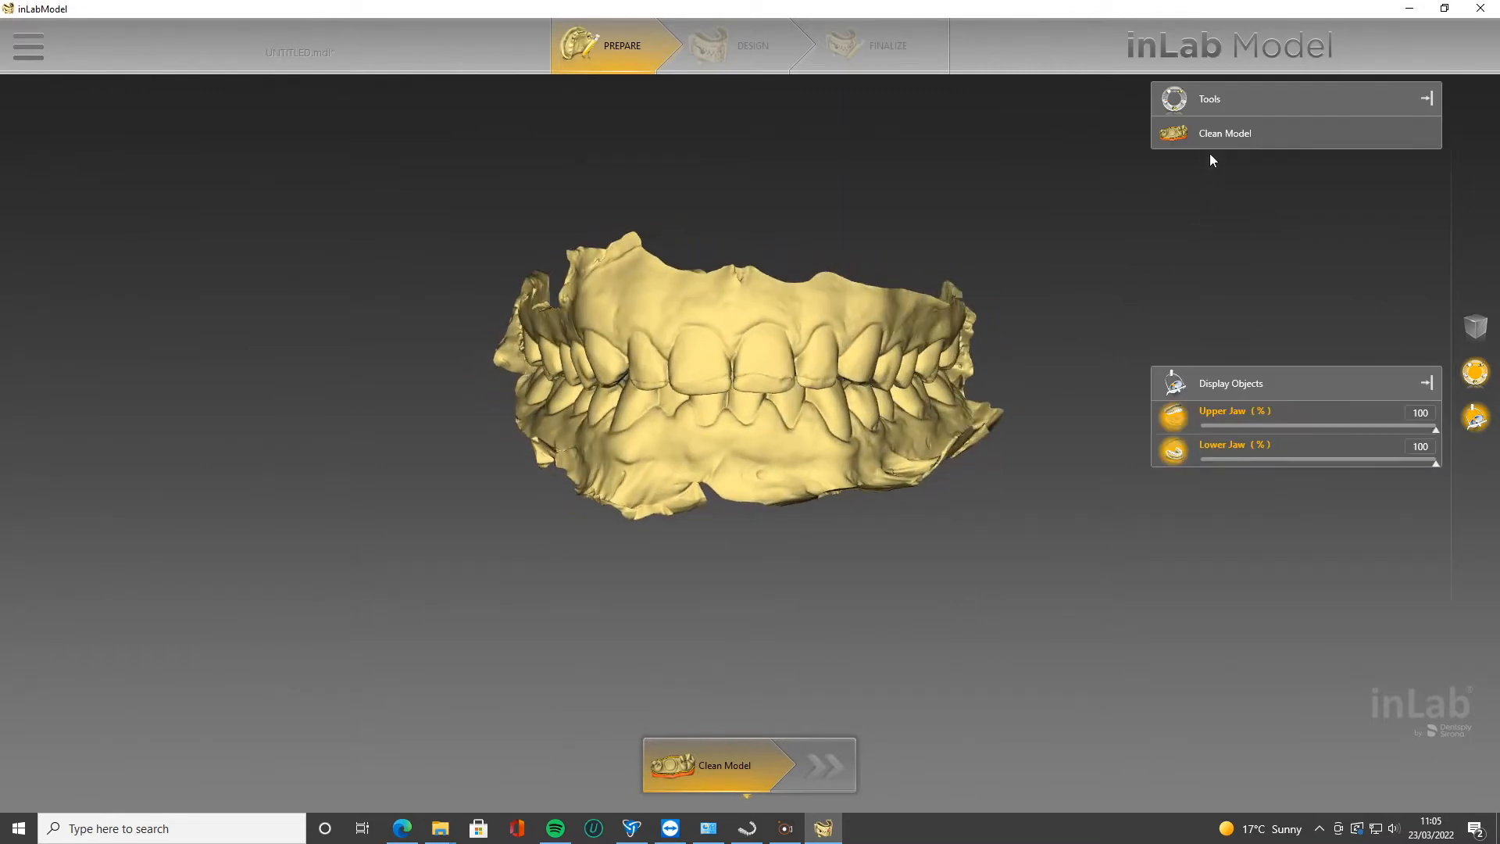
Open Clean Model to show trim outlines and base heights for both jaws
{"action": "left_click", "coordinate": [1224, 133]}
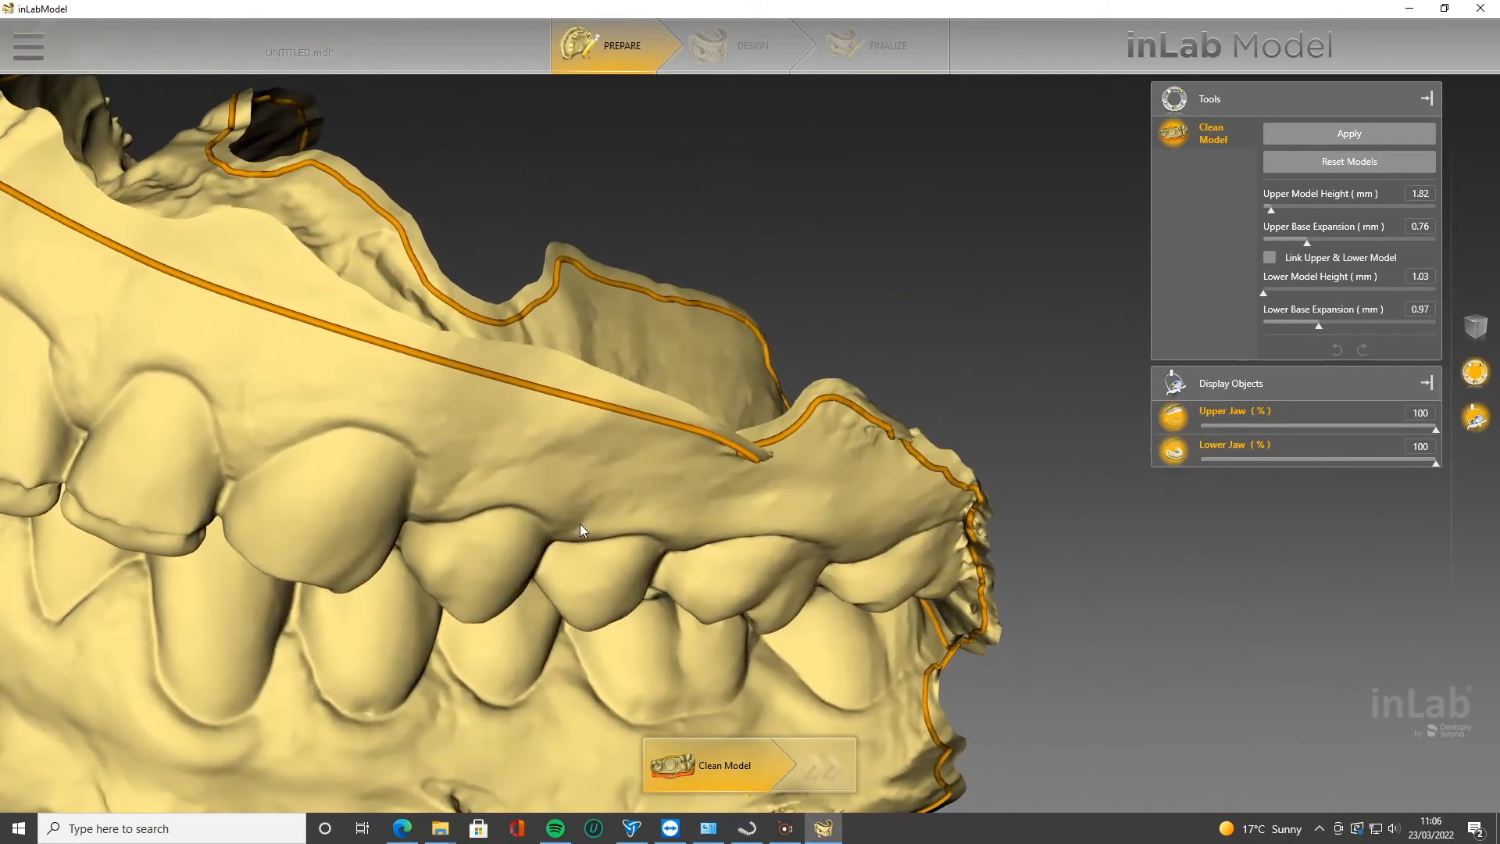
{"action": "left_click_drag", "start_coordinate": [579, 529], "coordinate": [550, 299]}
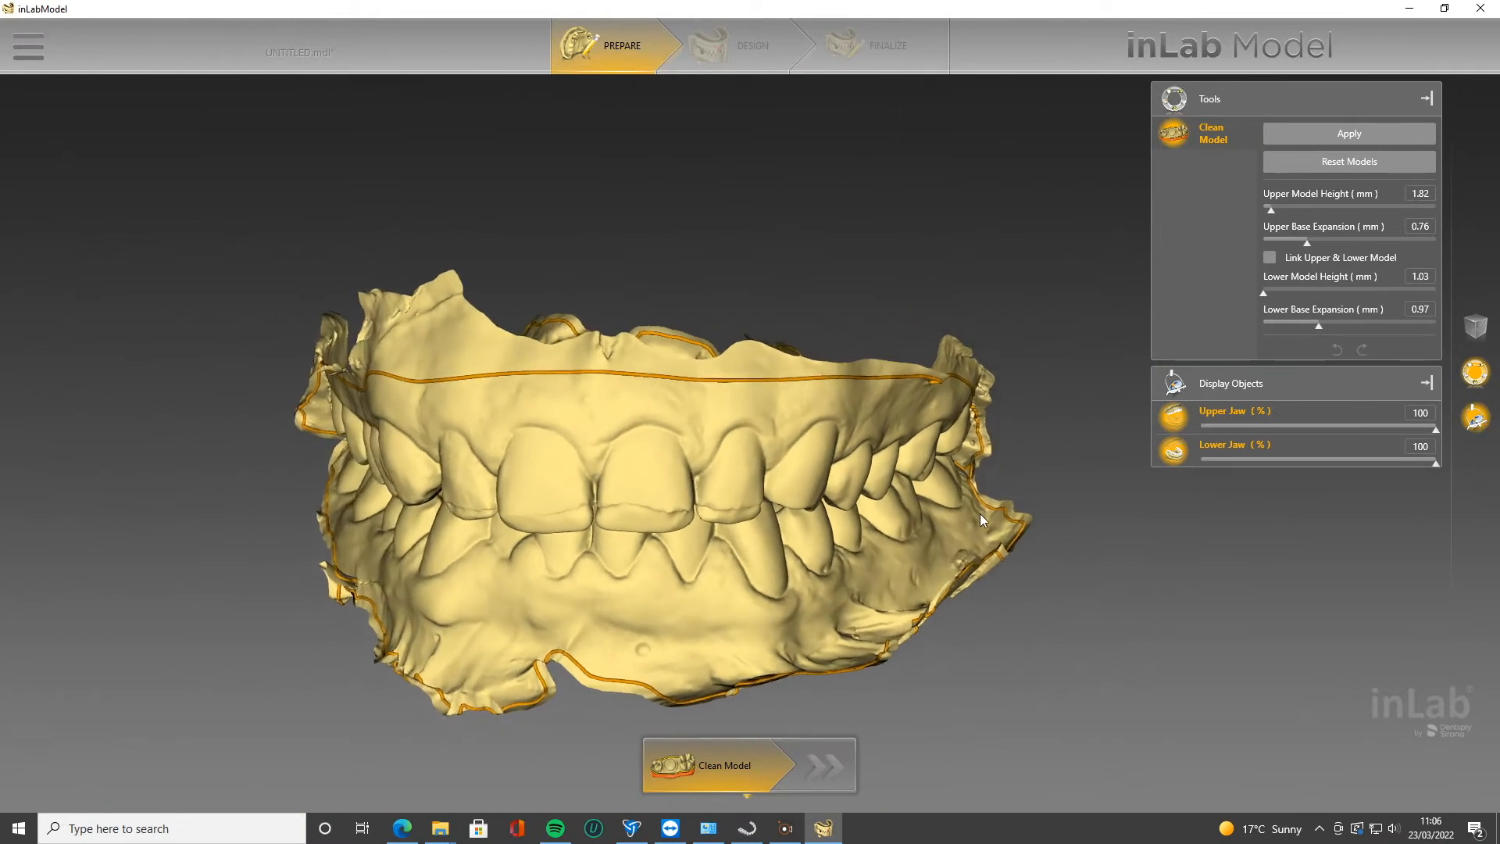
{"action": "left_click_drag", "start_coordinate": [994, 503], "coordinate": [716, 653]}
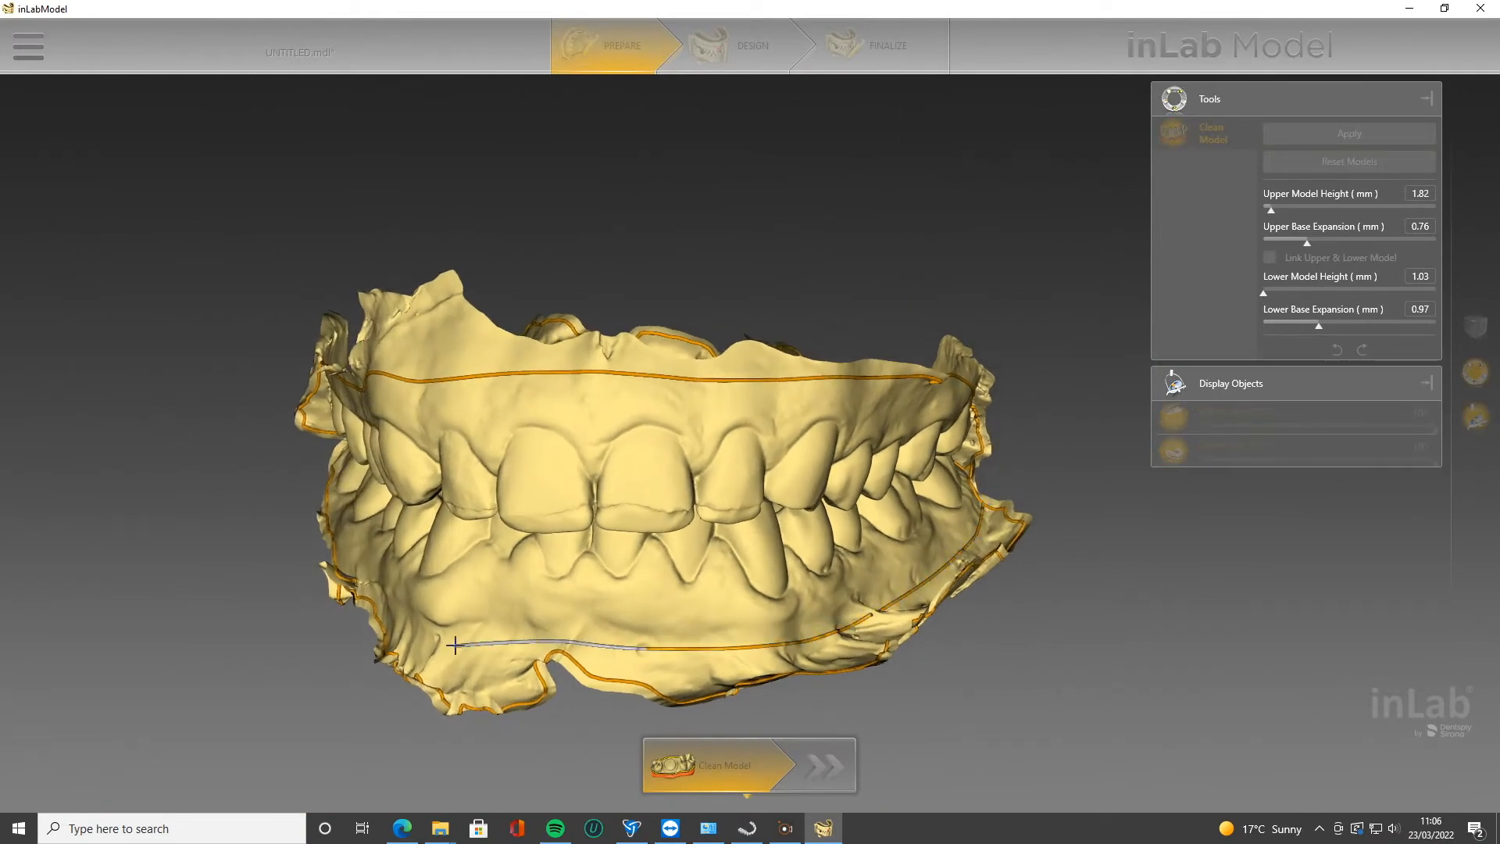
{"action": "left_click_drag", "start_coordinate": [454, 646], "coordinate": [261, 589]}
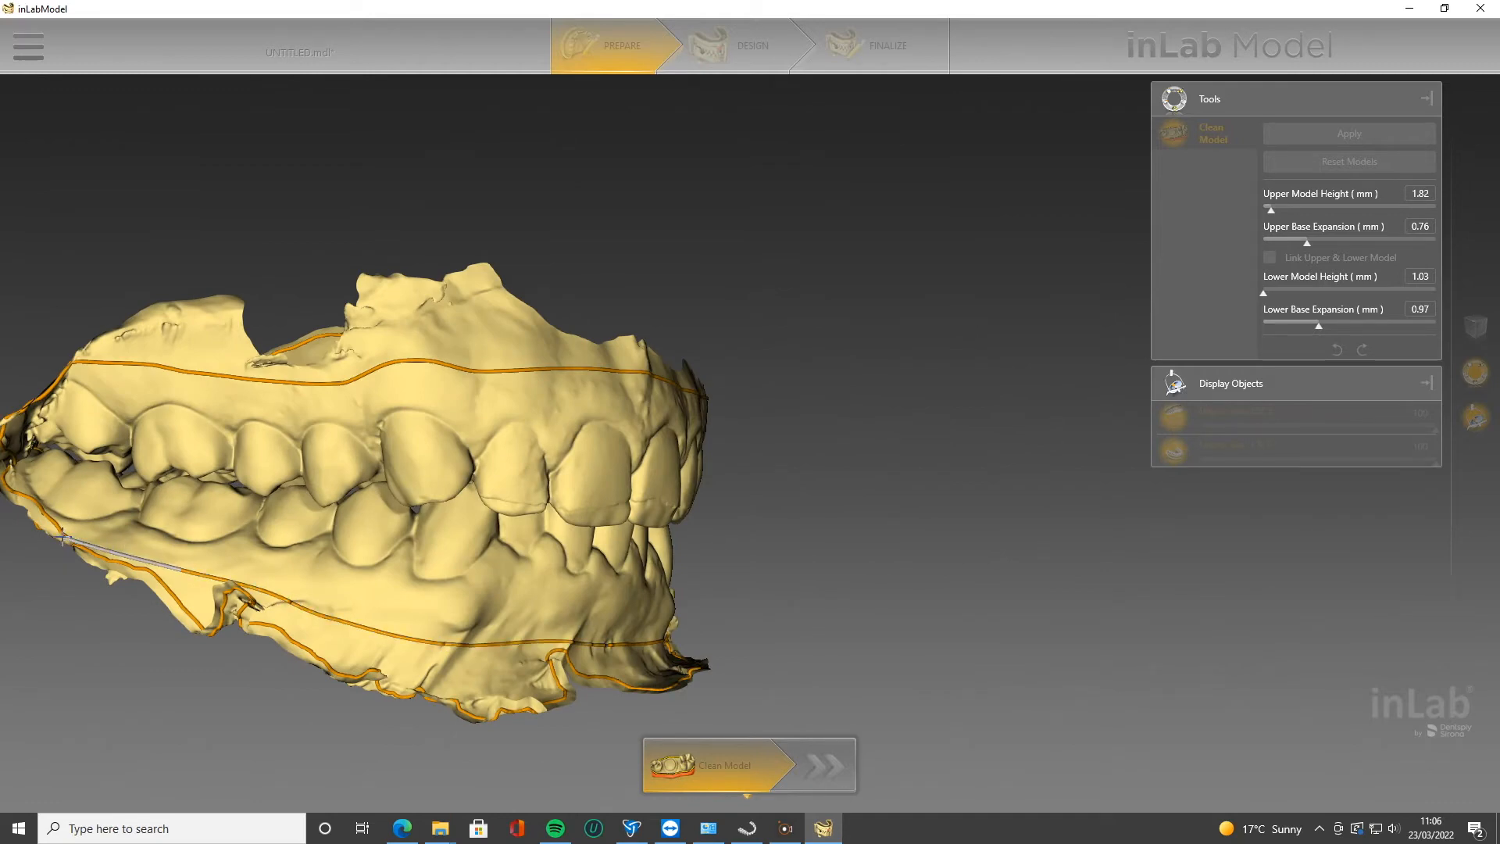
{"action": "left_click_drag", "start_coordinate": [383, 478], "coordinate": [507, 468]}
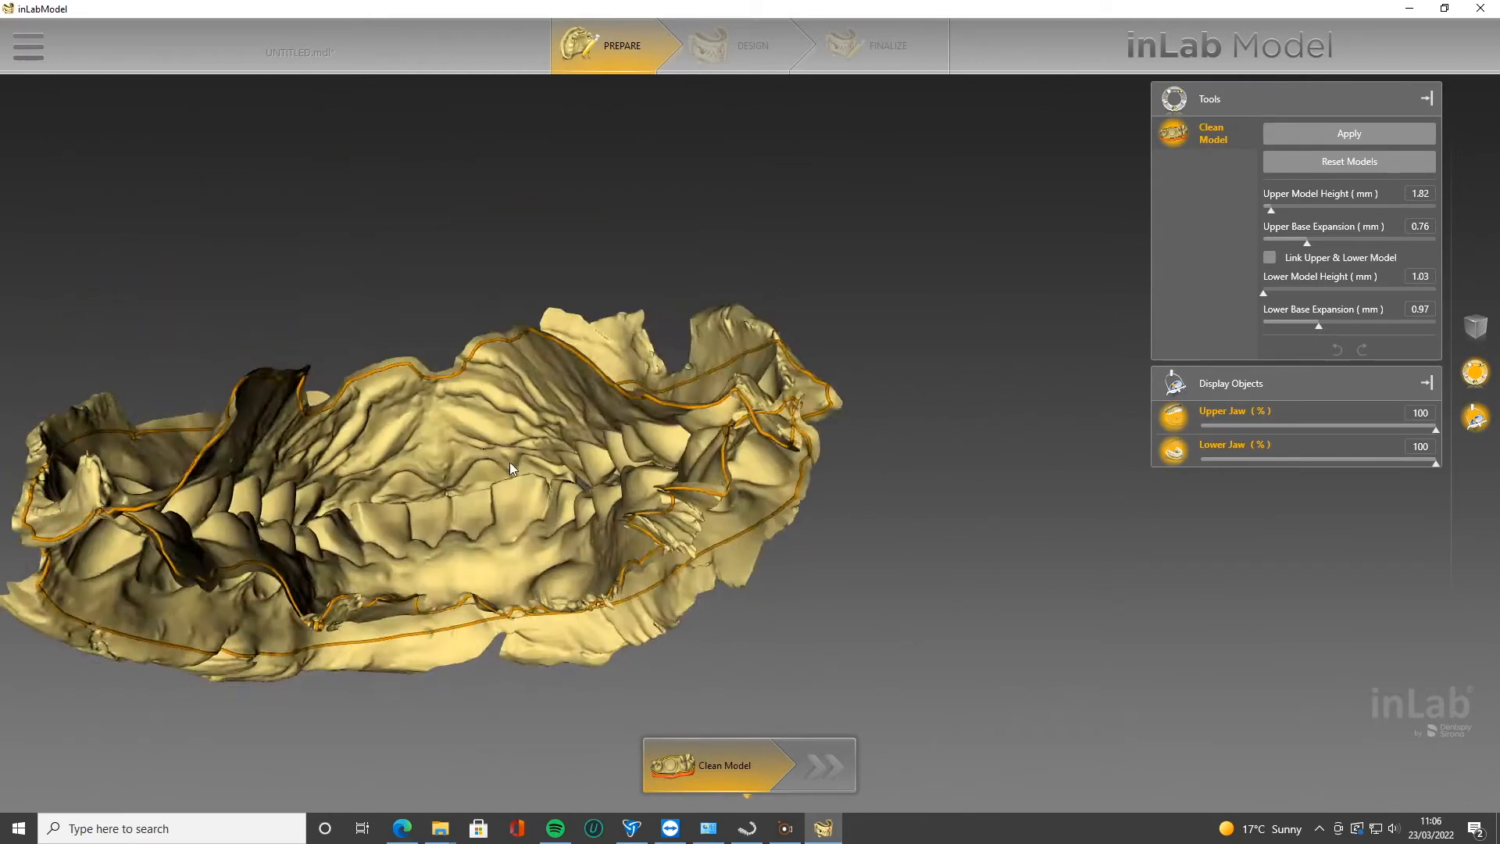
{"action": "left_click_drag", "start_coordinate": [512, 468], "coordinate": [694, 388]}
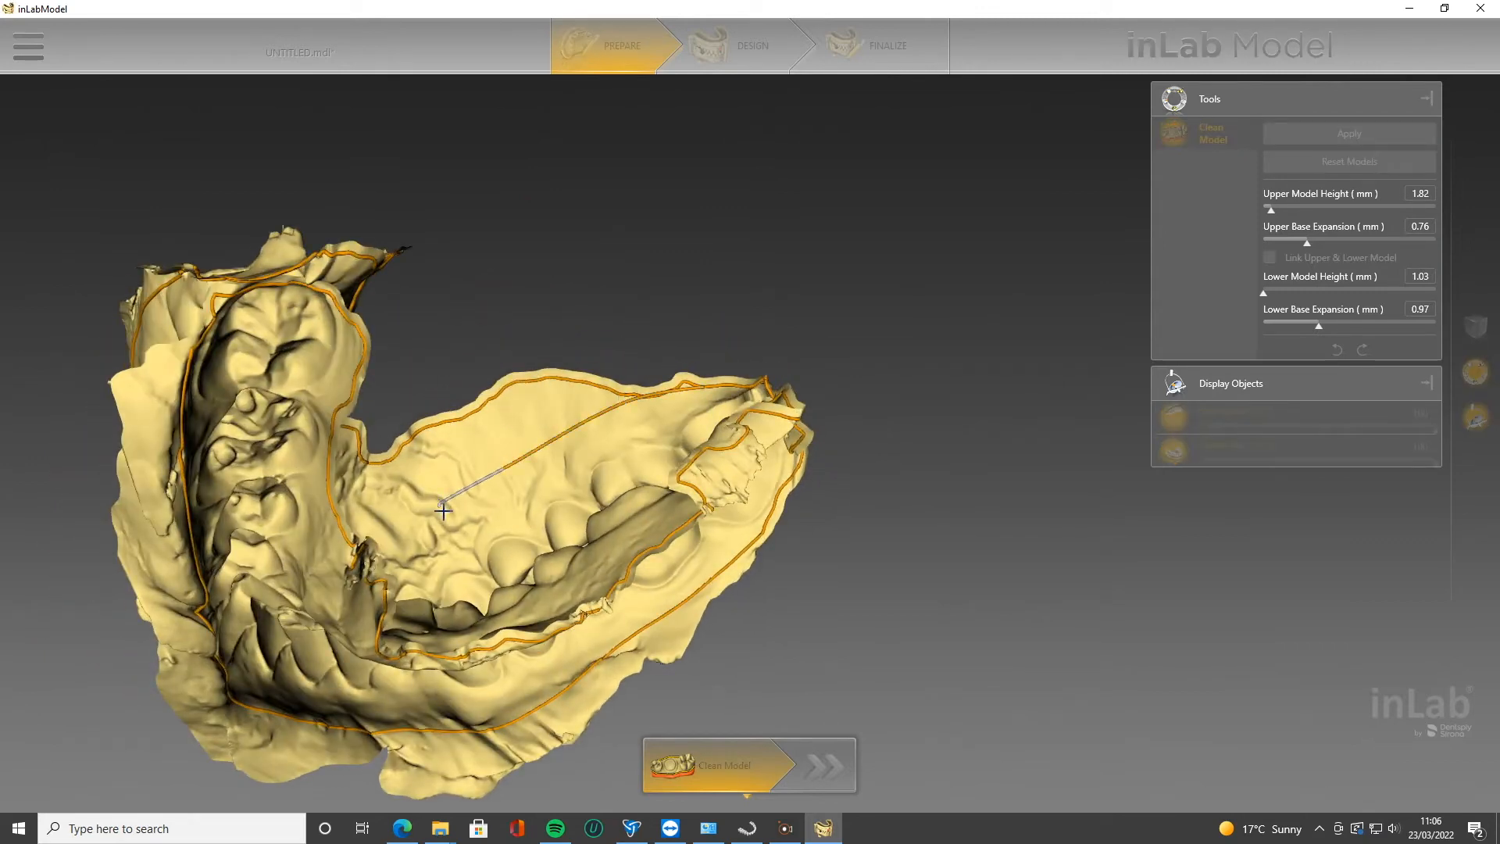
{"action": "left_click_drag", "start_coordinate": [444, 512], "coordinate": [300, 497]}
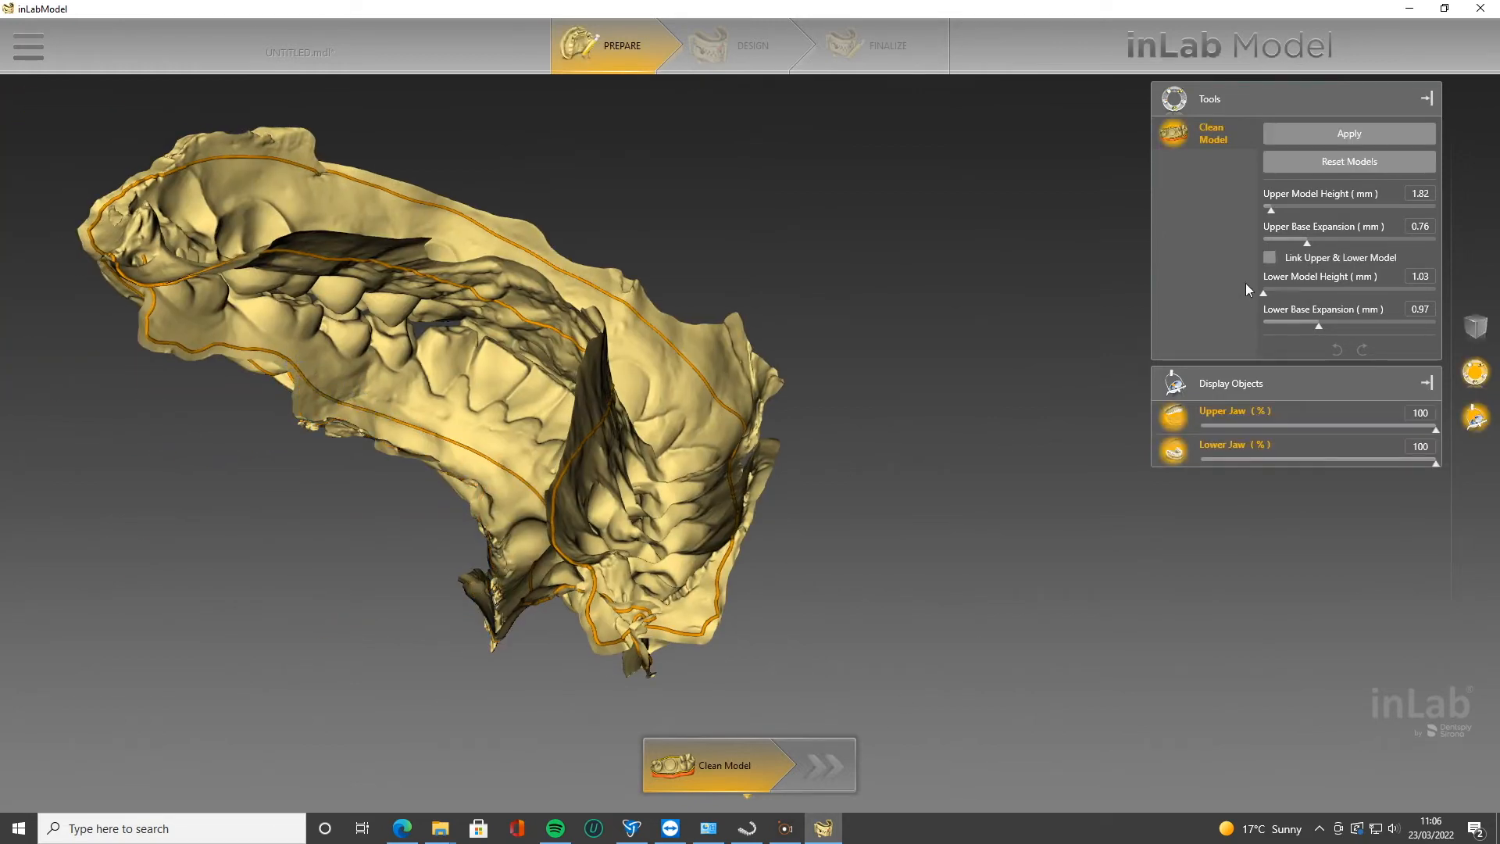
Apply the trim to give both jaws solid flat bases, then orbit to a front view
{"action": "left_click", "coordinate": [1347, 133]}
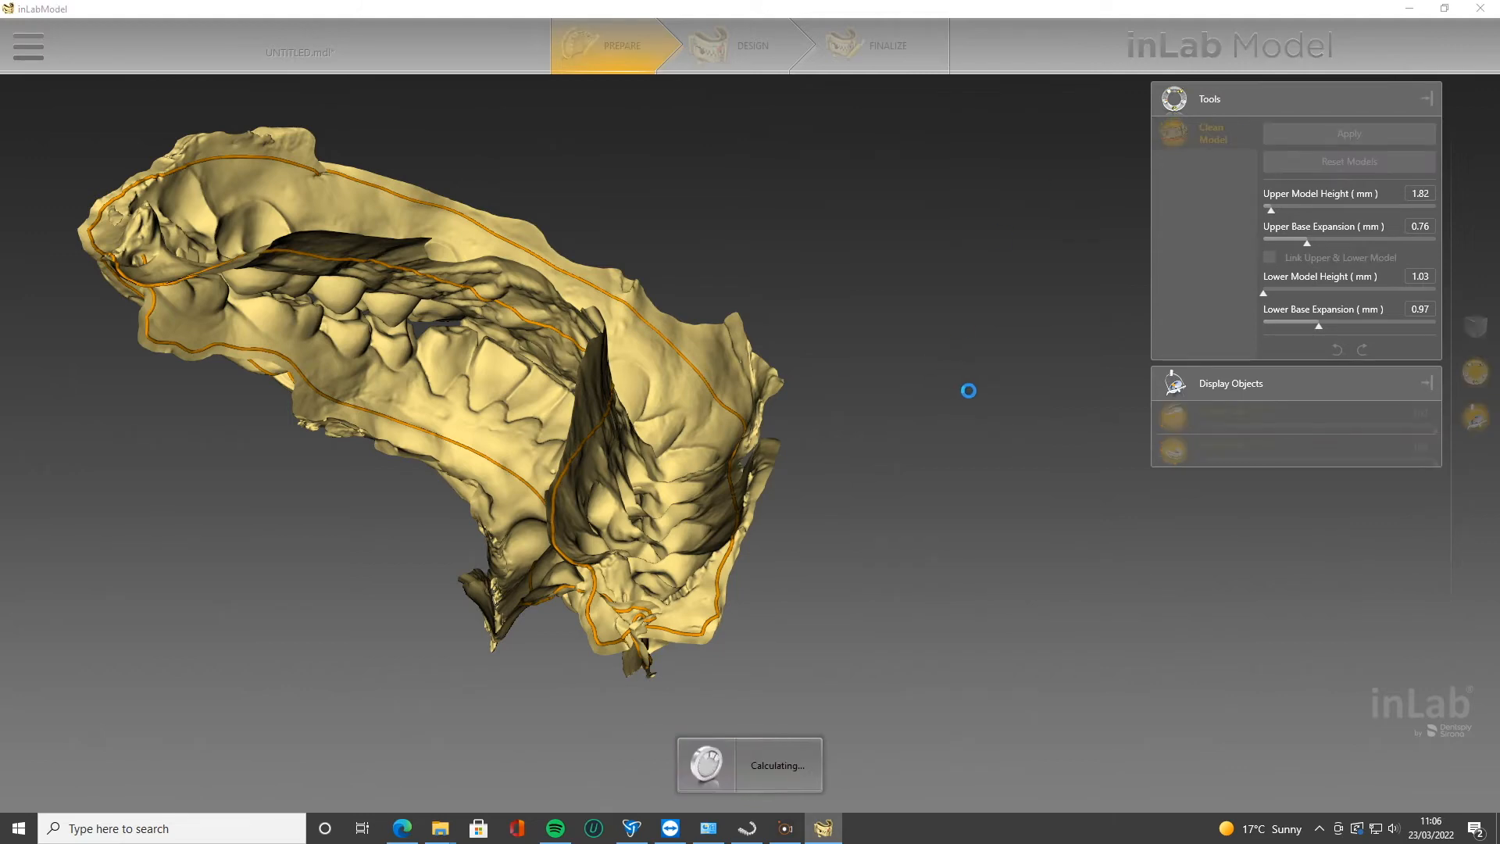
{"action": "mouse_move", "coordinate": [994, 450]}
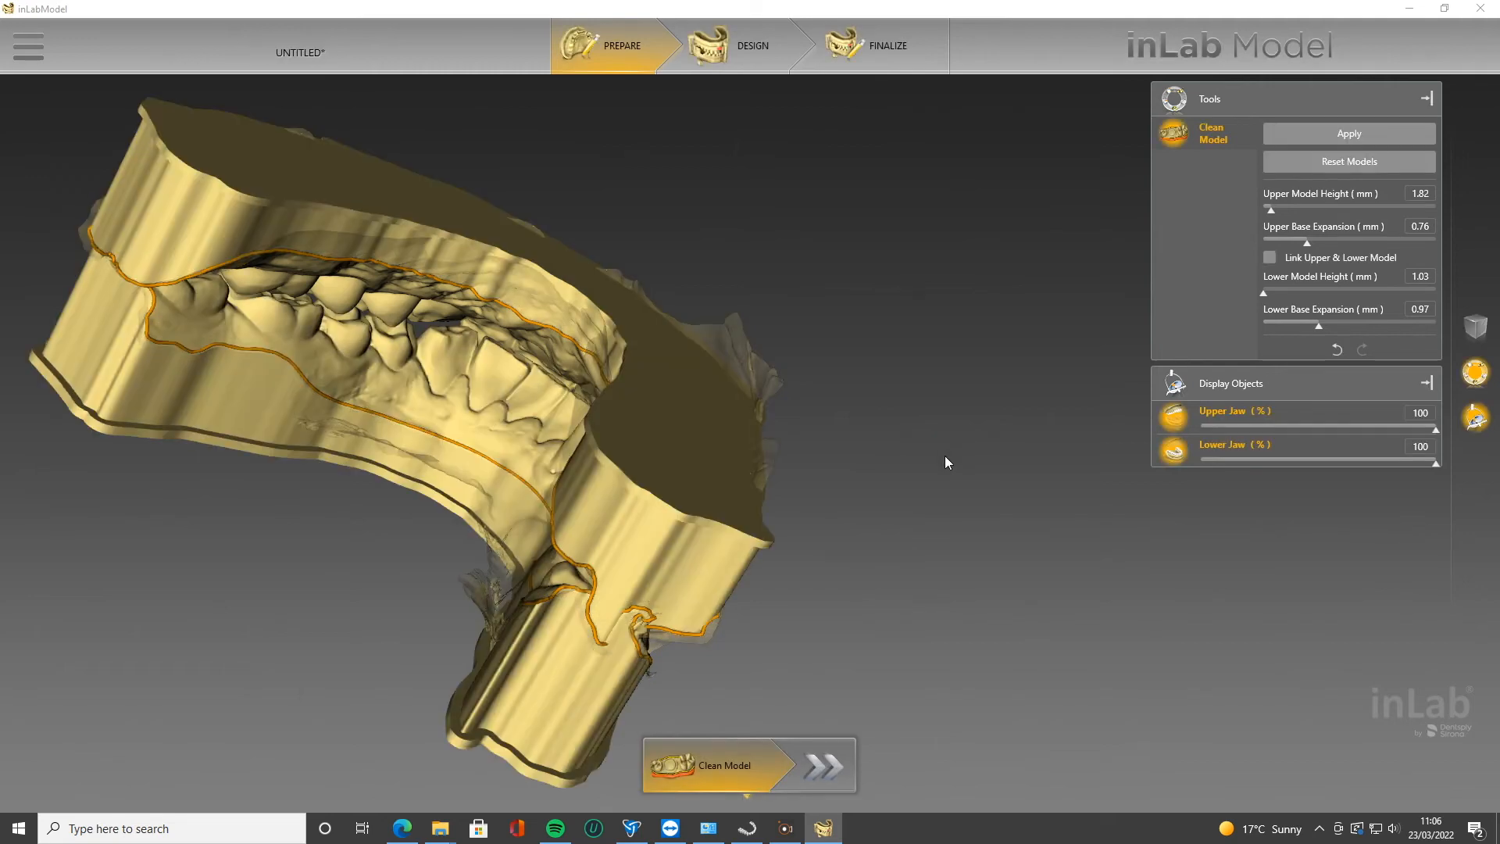
{"action": "left_click_drag", "start_coordinate": [946, 464], "coordinate": [801, 466]}
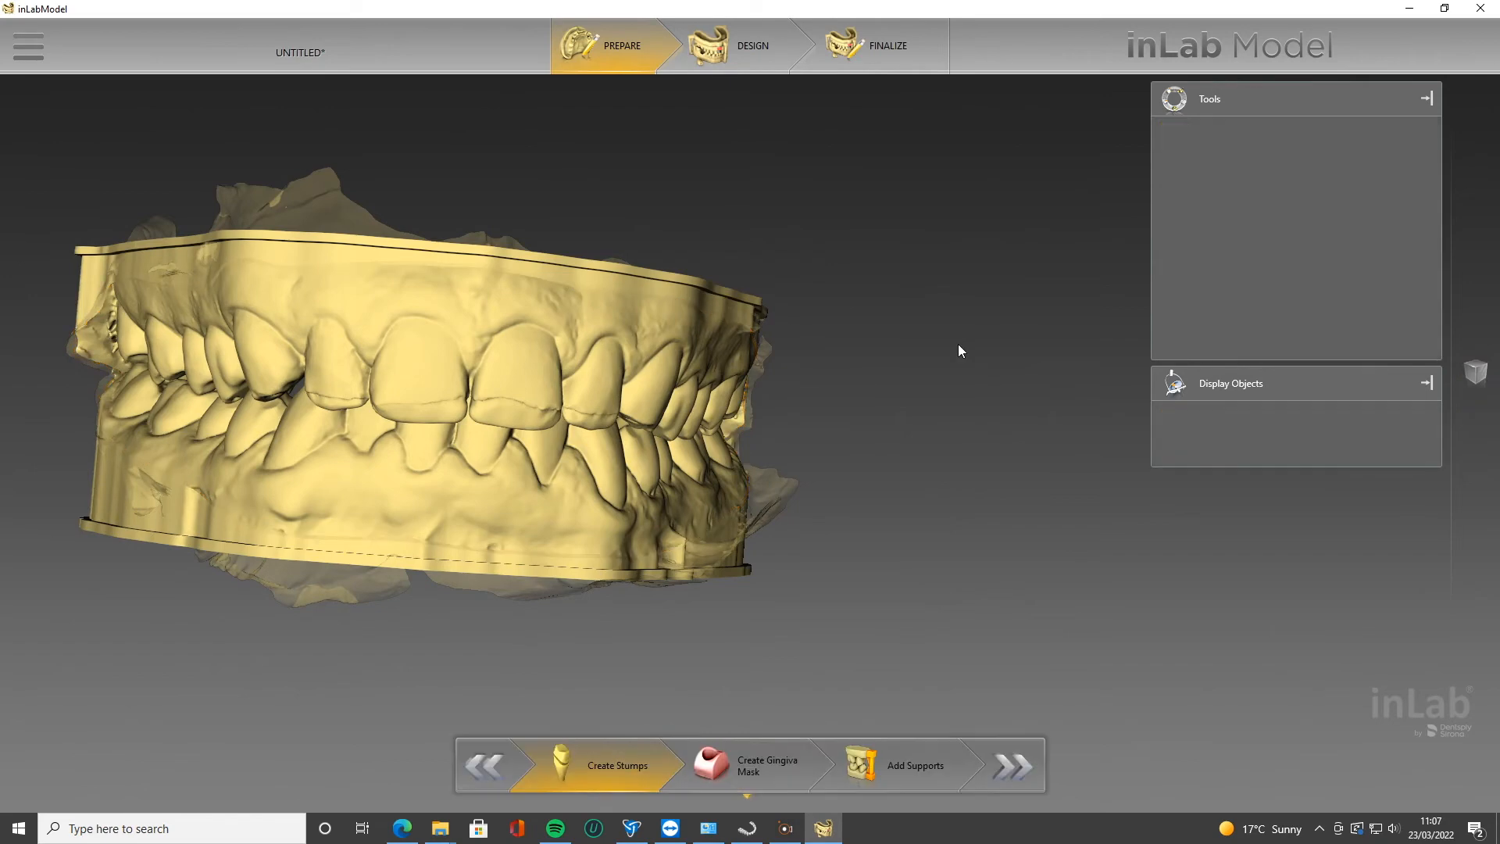
Switch to the Design stage and skip ahead to Finalize
{"action": "left_click", "coordinate": [752, 45]}
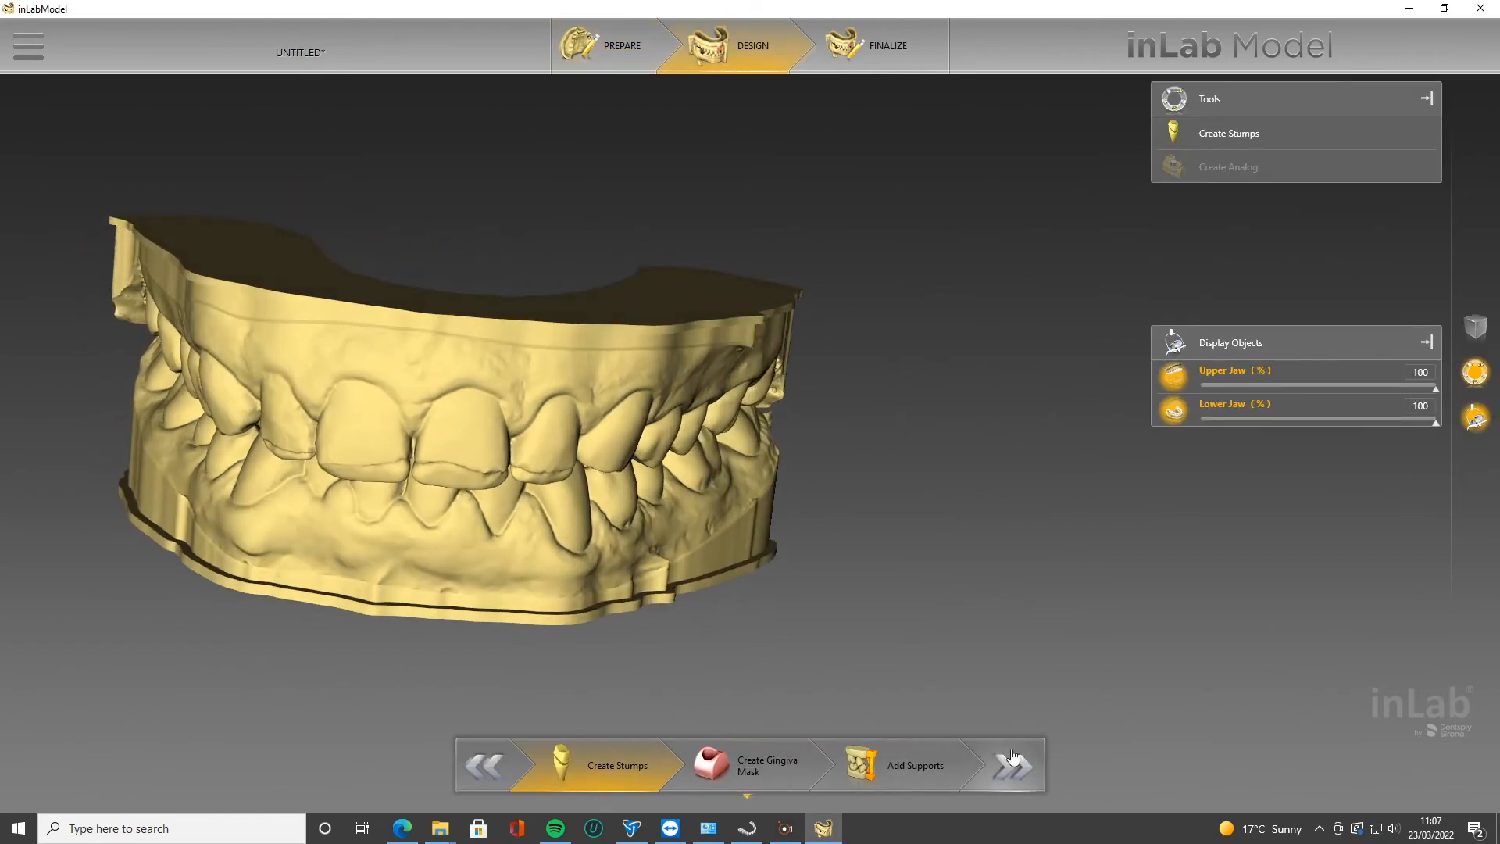
{"action": "left_click", "coordinate": [1013, 764]}
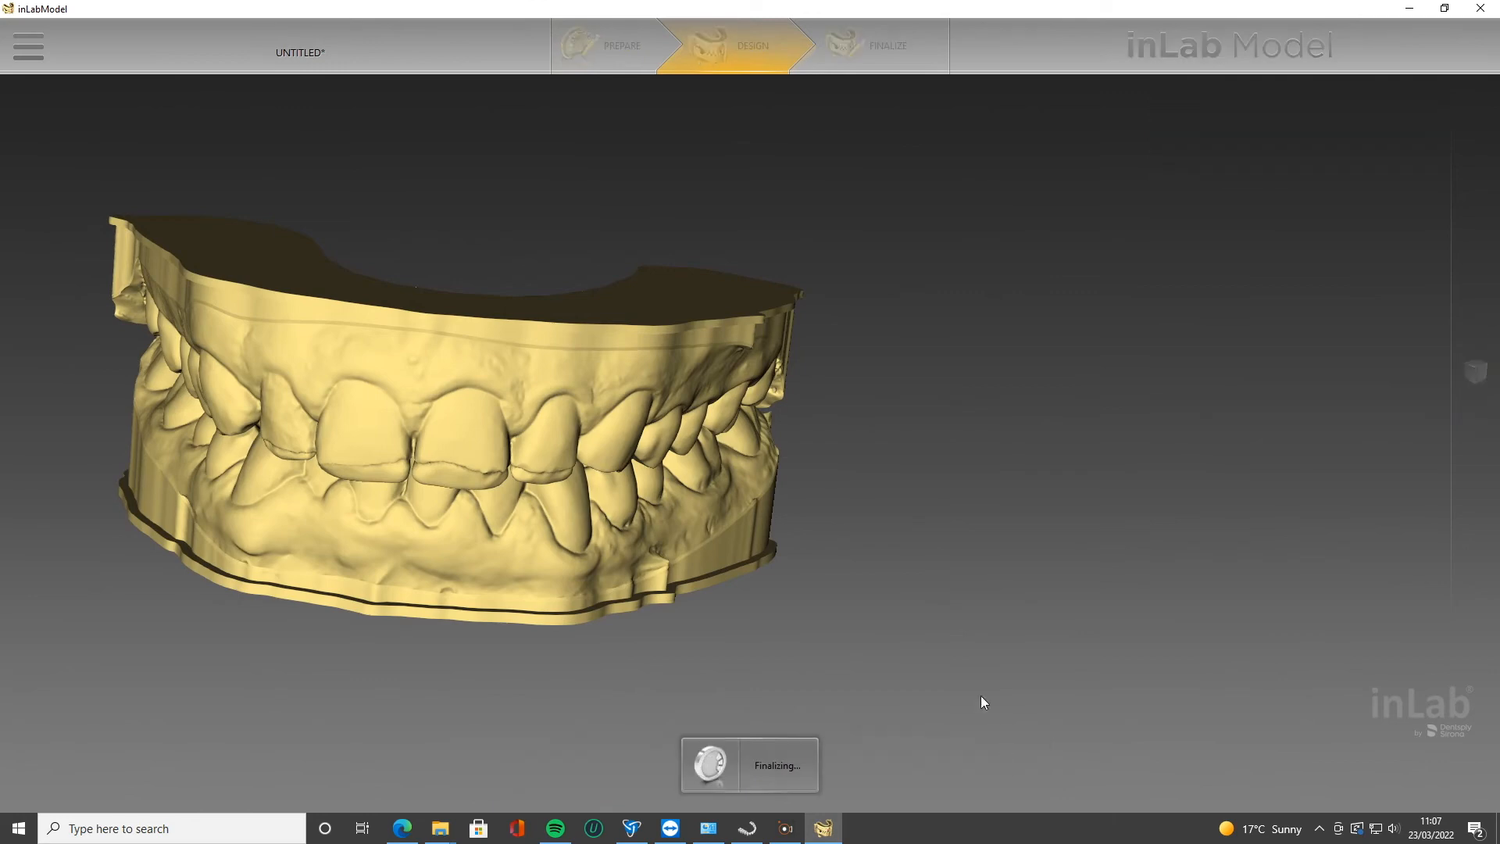
{"action": "mouse_move", "coordinate": [869, 333]}
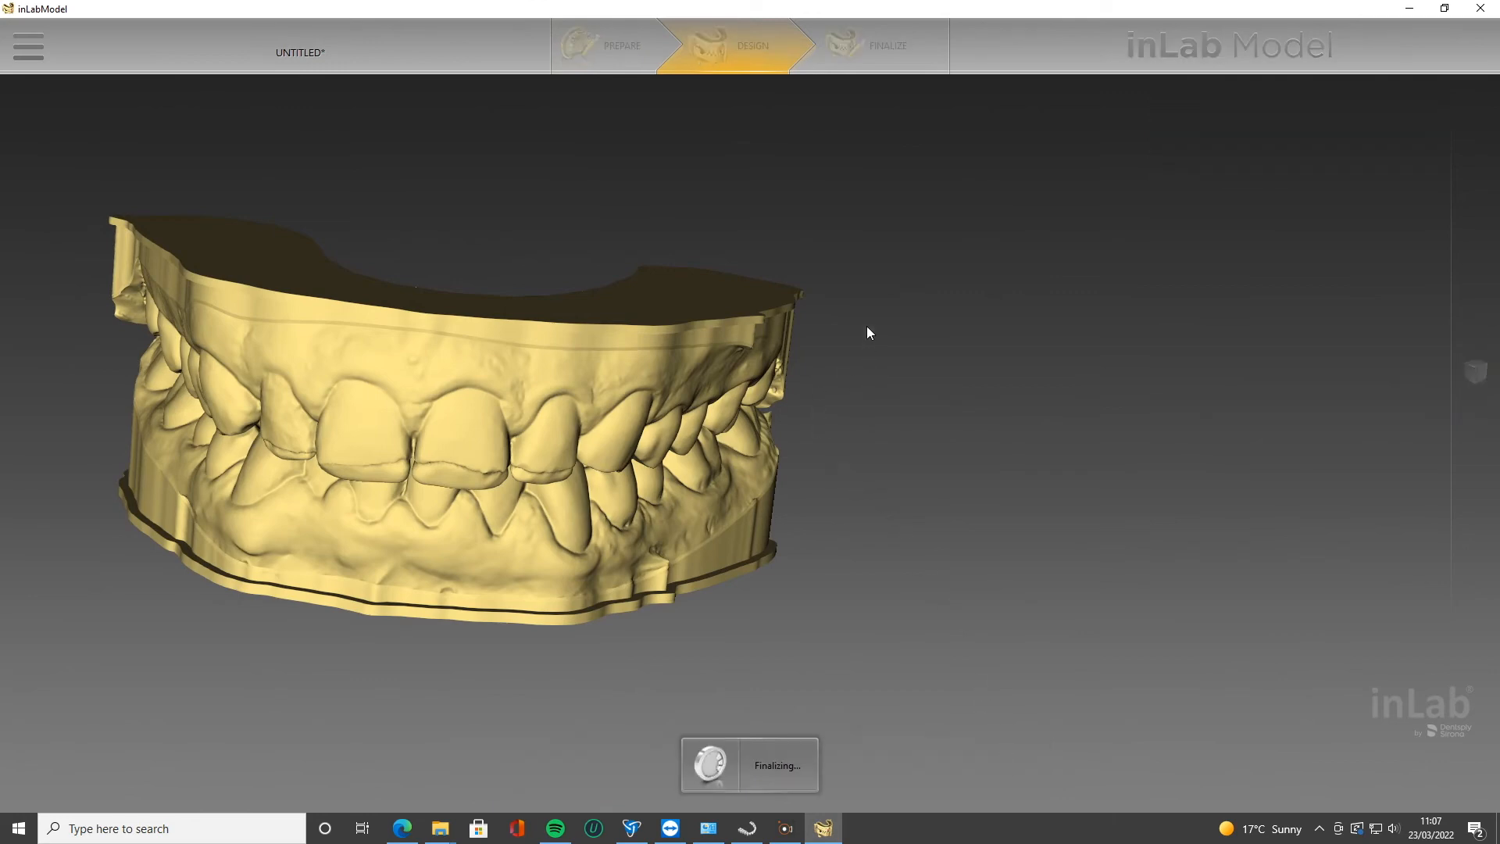
{"action": "mouse_move", "coordinate": [818, 323]}
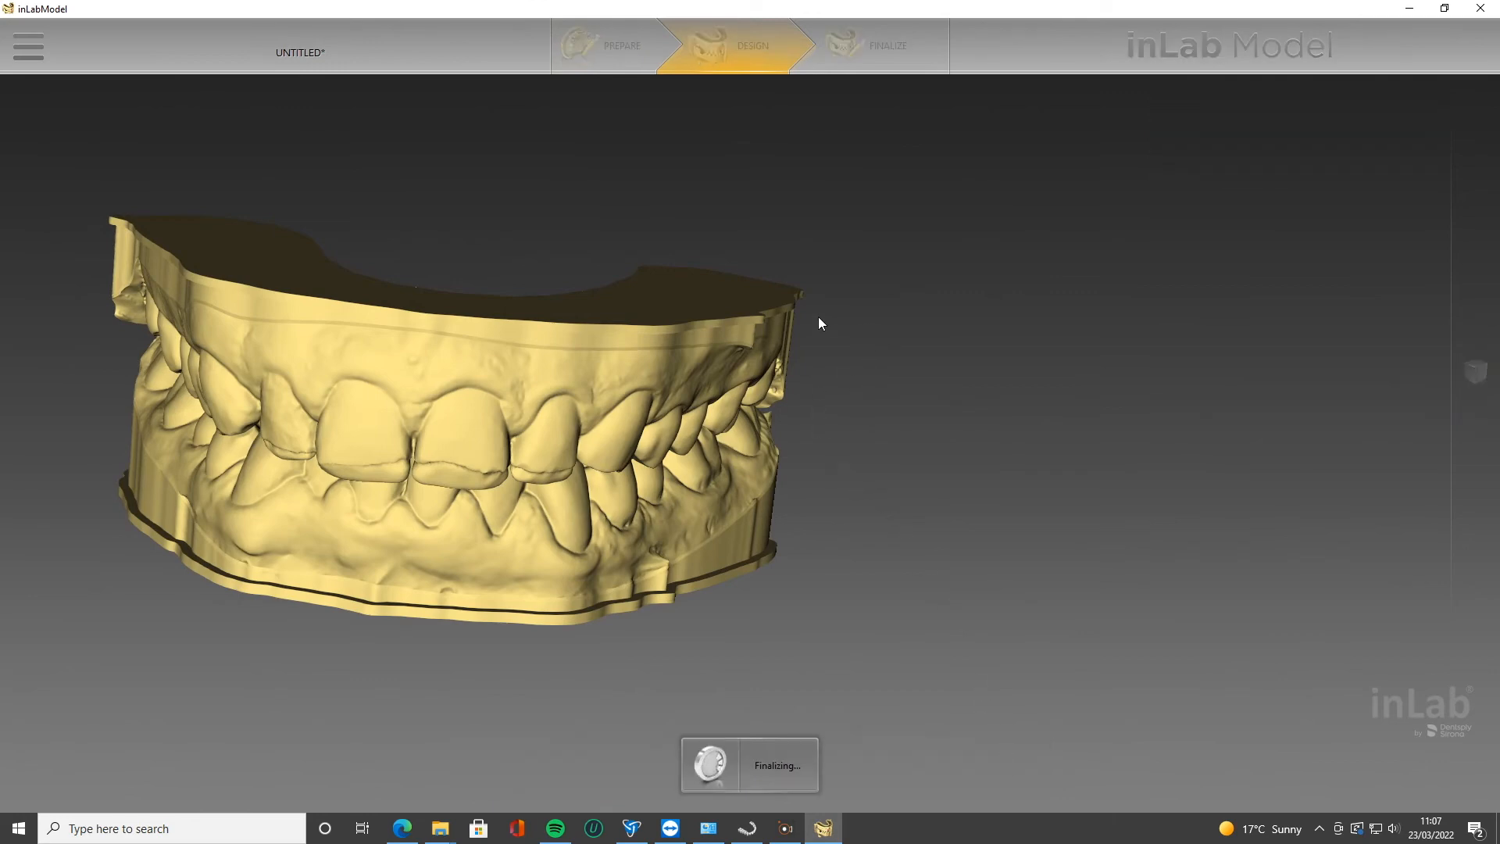